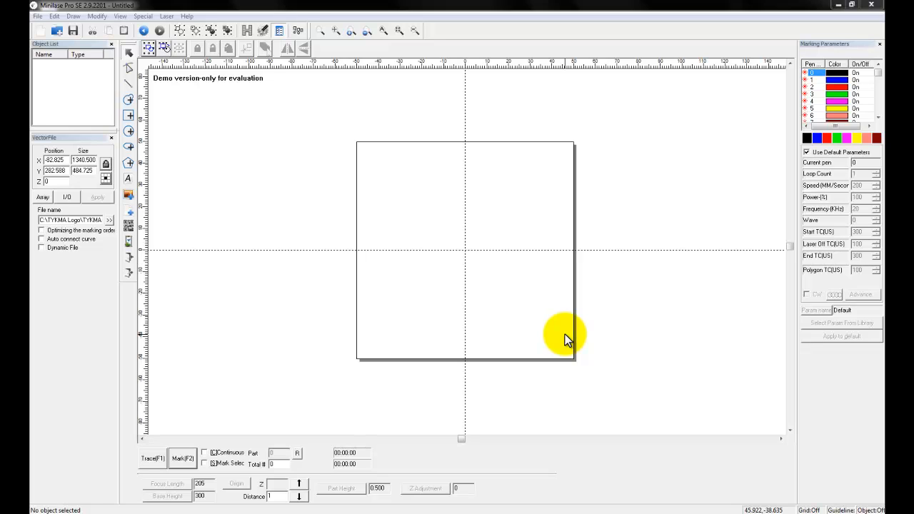
mouse_move(523, 309)
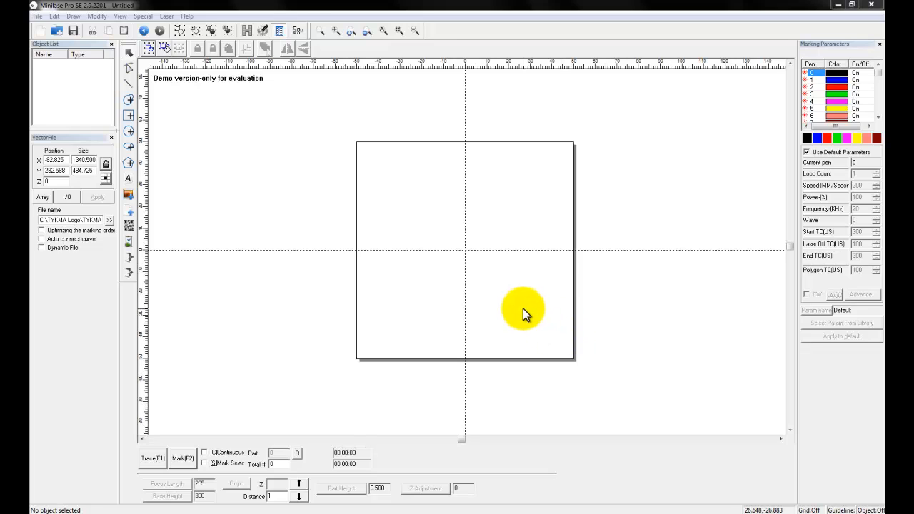
mouse_move(379, 270)
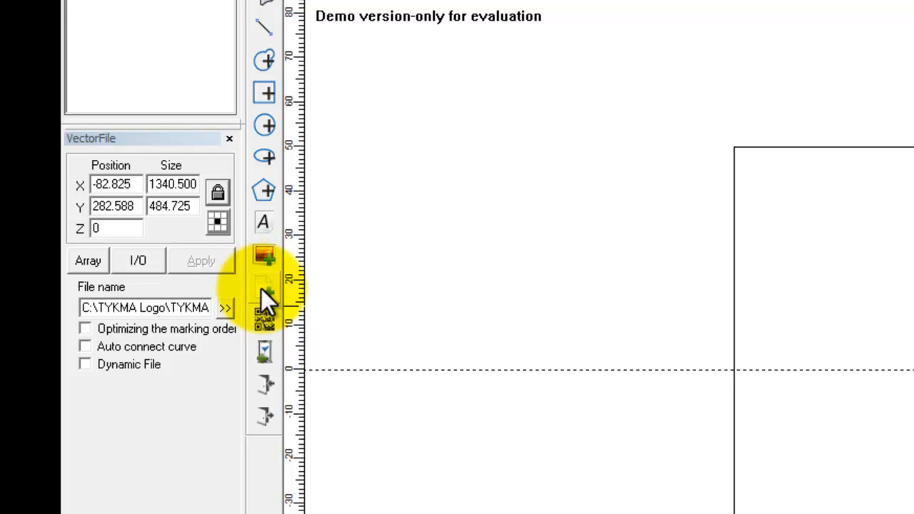
Open the vector import window in the TYKMA Logo folder and show the file-type list
left_click(225, 308)
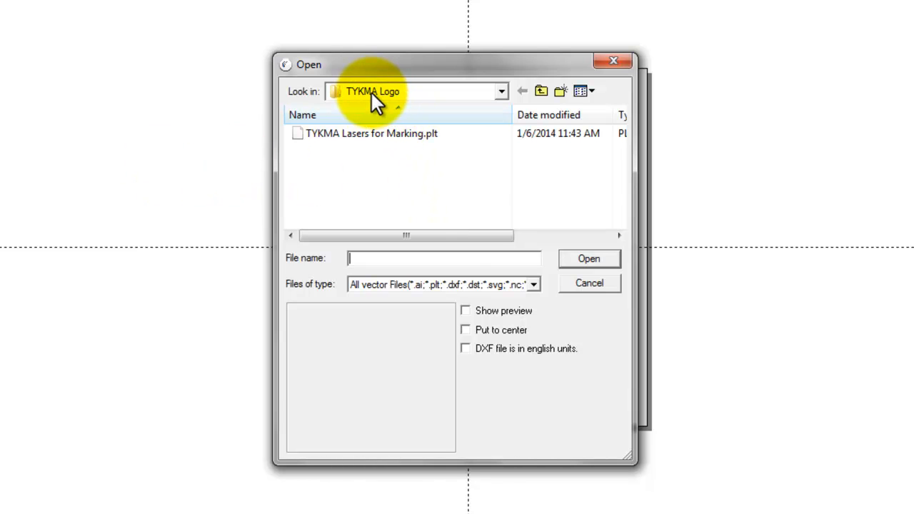
mouse_move(396, 104)
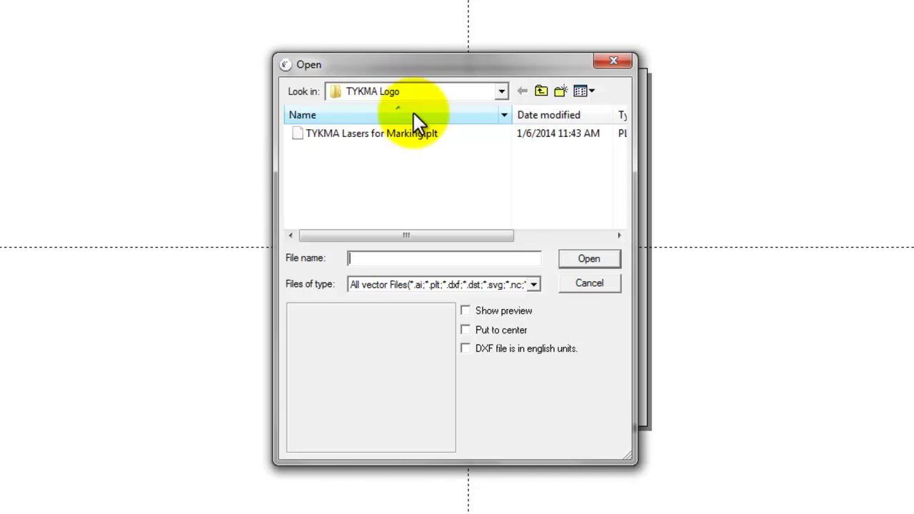
left_click(533, 284)
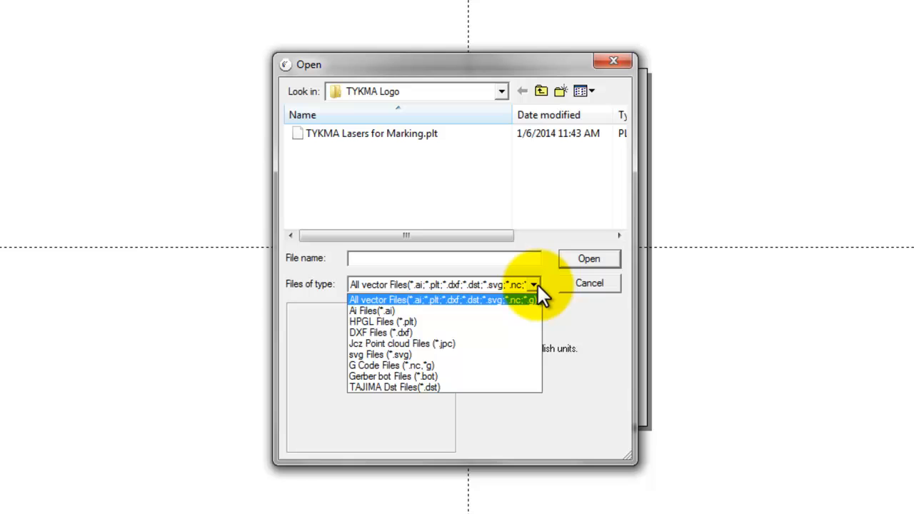
mouse_move(418, 175)
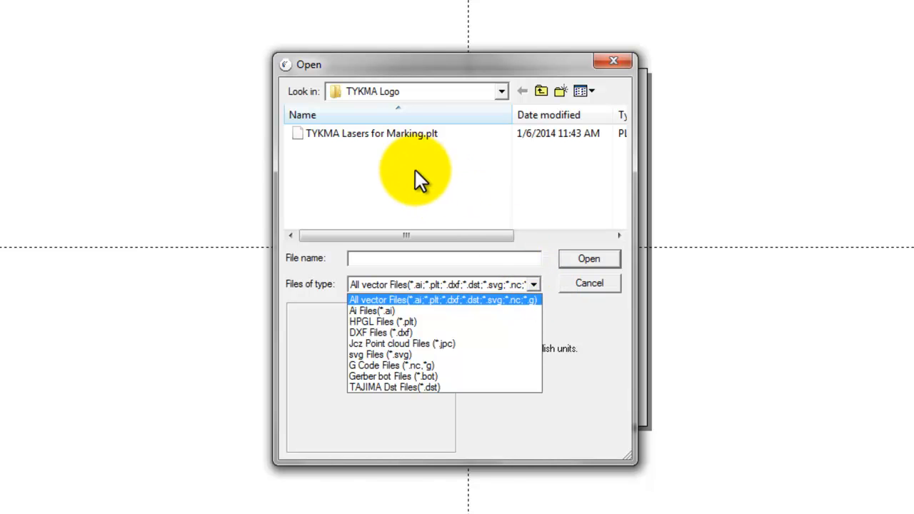
Keep all file types, select TYKMA Lasers for Marking.plt, and enable Put to center
left_click(442, 300)
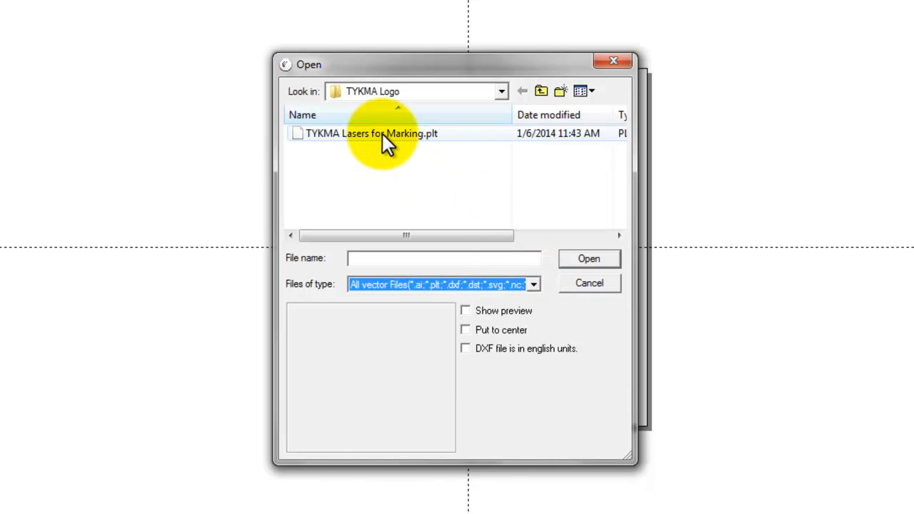
mouse_move(439, 203)
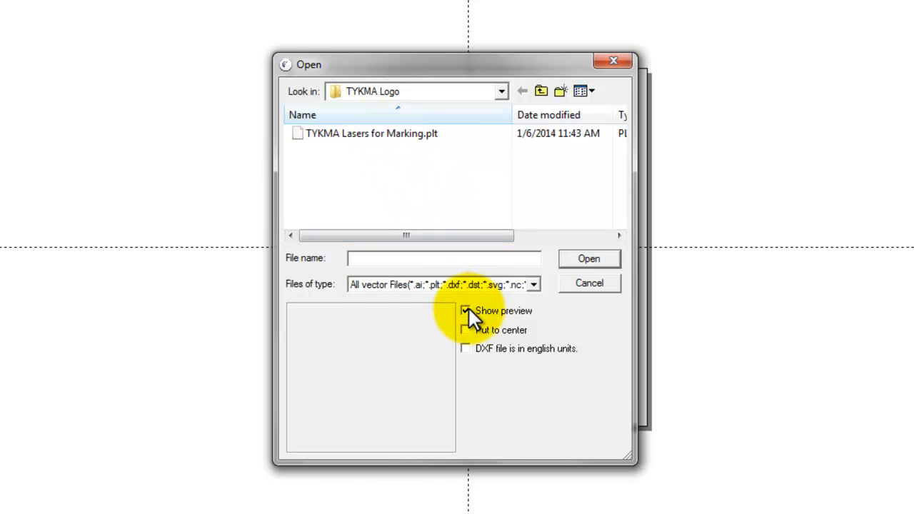
left_click(371, 134)
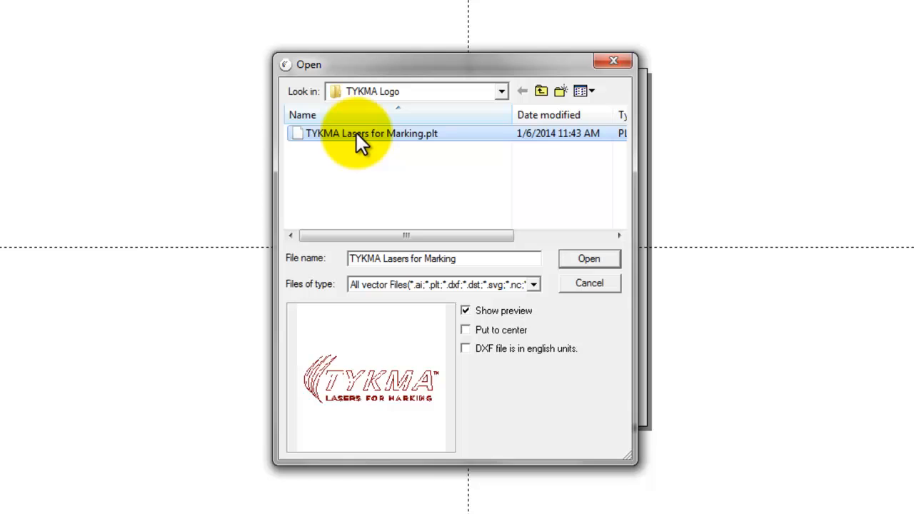
mouse_move(340, 422)
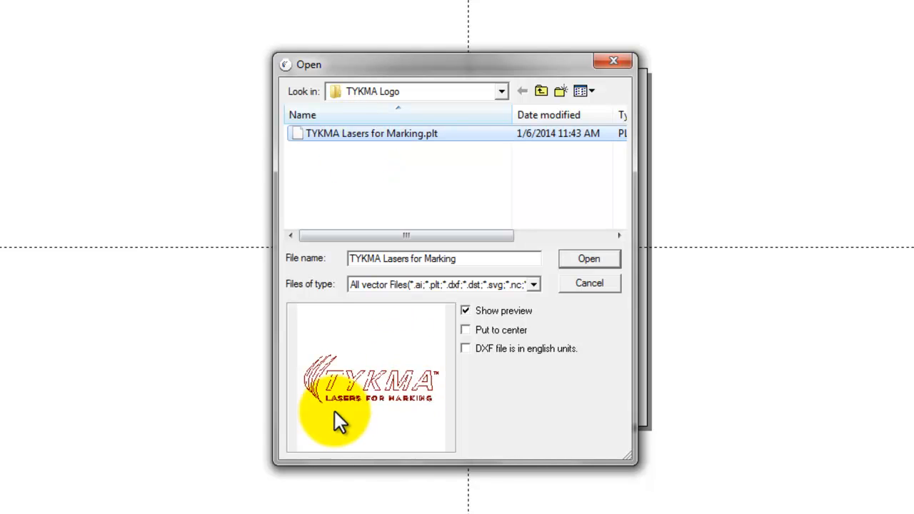
mouse_move(371, 386)
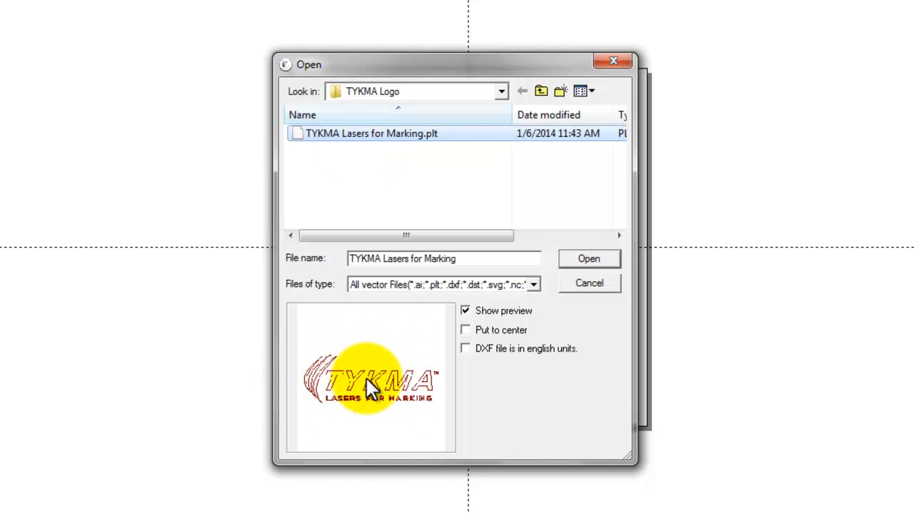
mouse_move(467, 346)
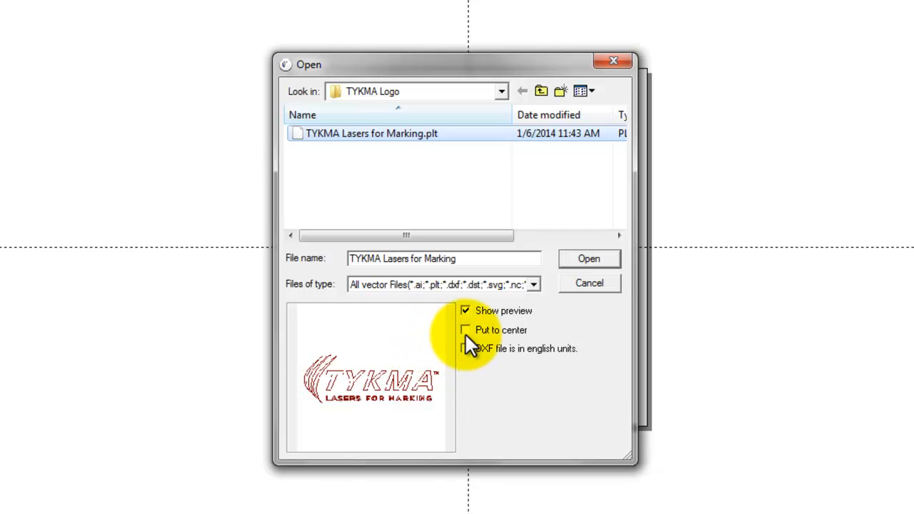
left_click(464, 330)
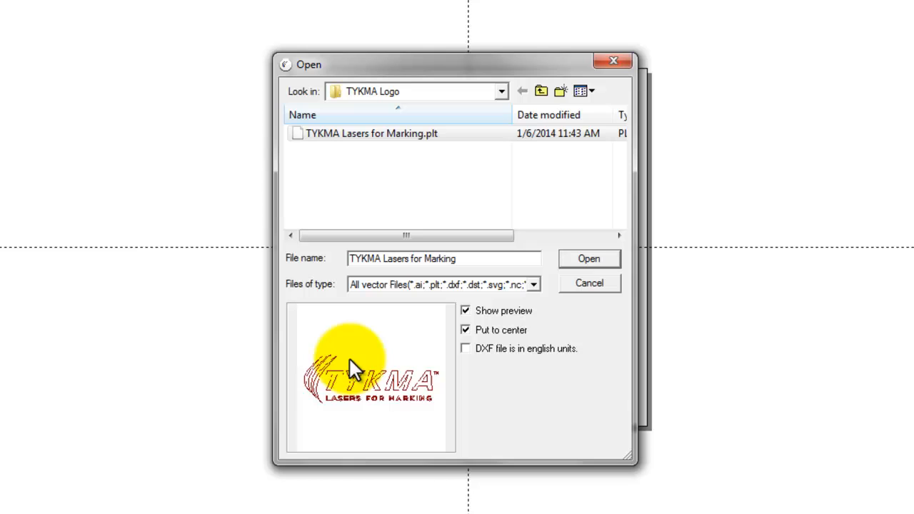
mouse_move(571, 236)
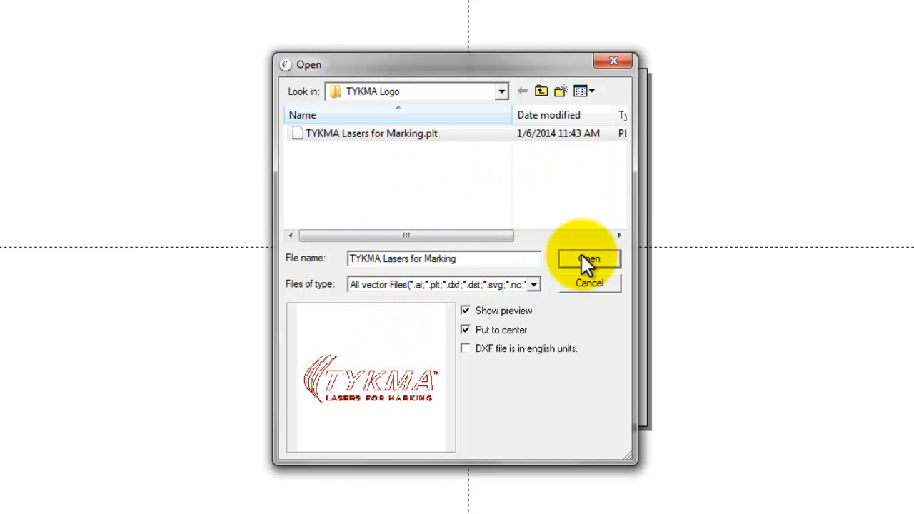
left_click(589, 258)
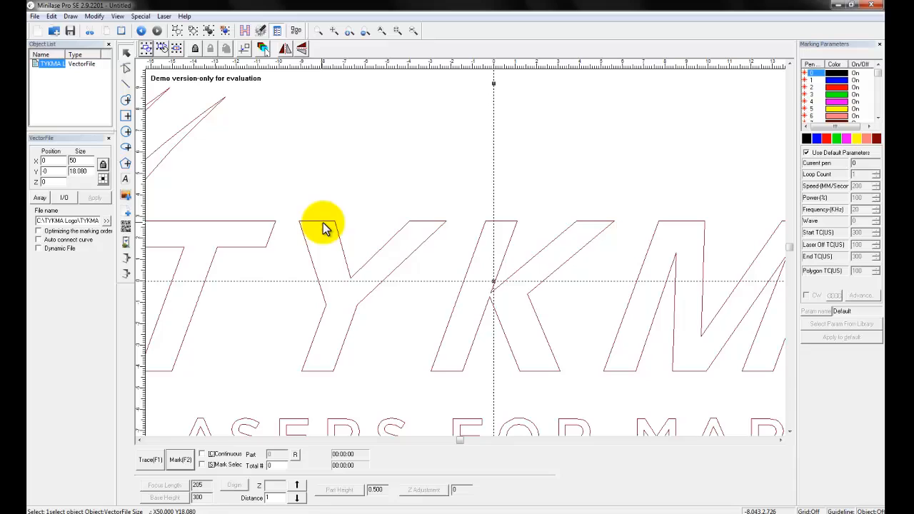
mouse_move(356, 285)
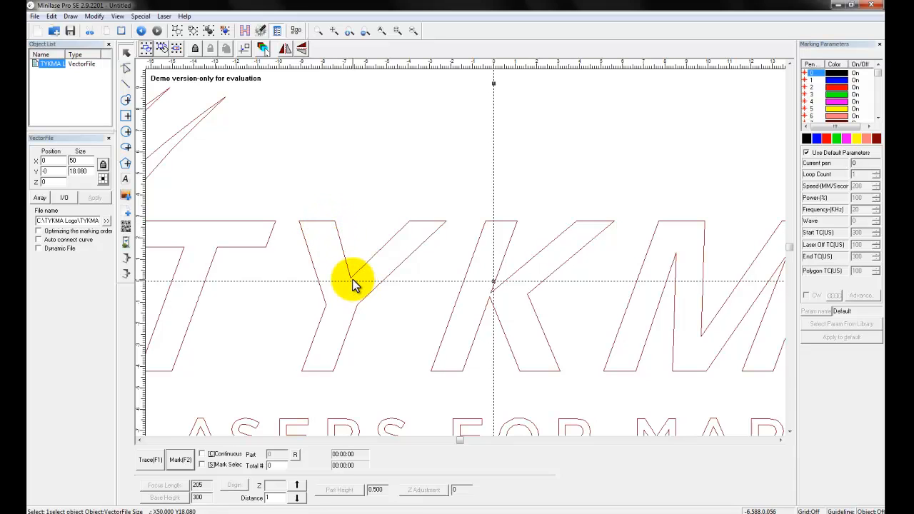
mouse_move(364, 264)
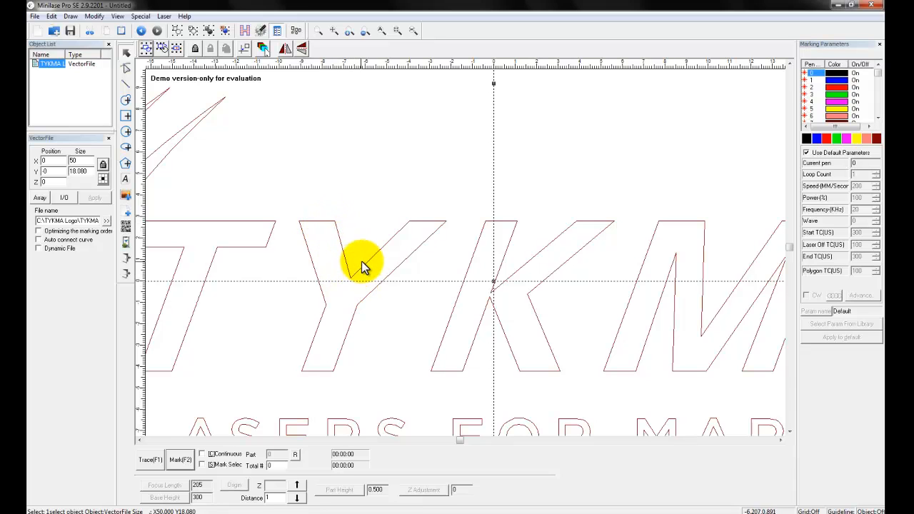
mouse_move(350, 281)
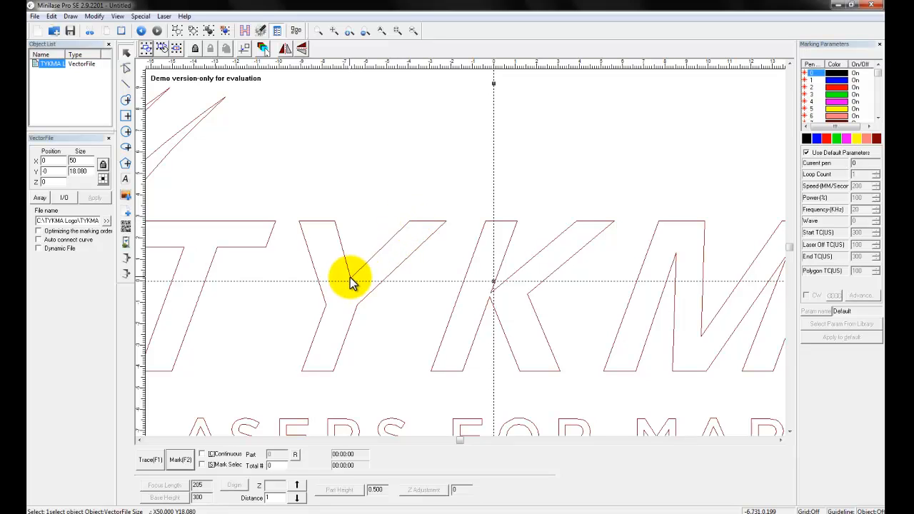
mouse_move(357, 278)
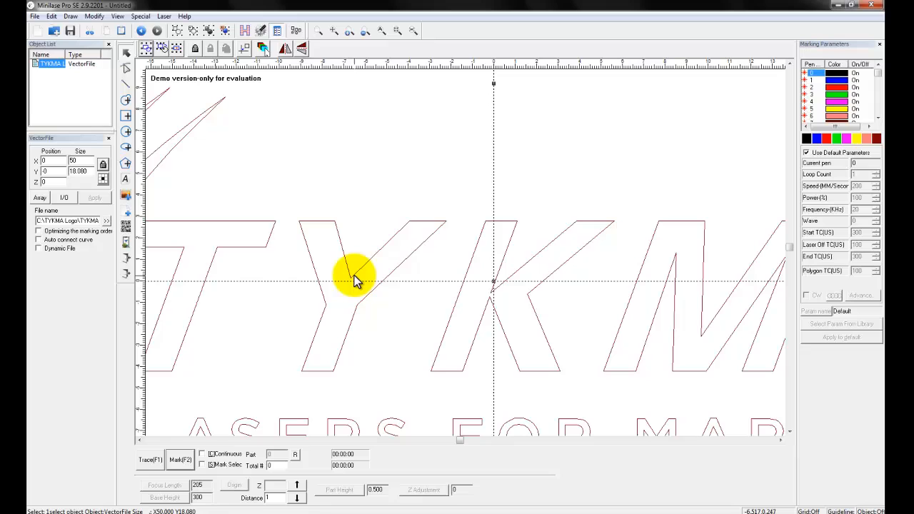
mouse_move(388, 248)
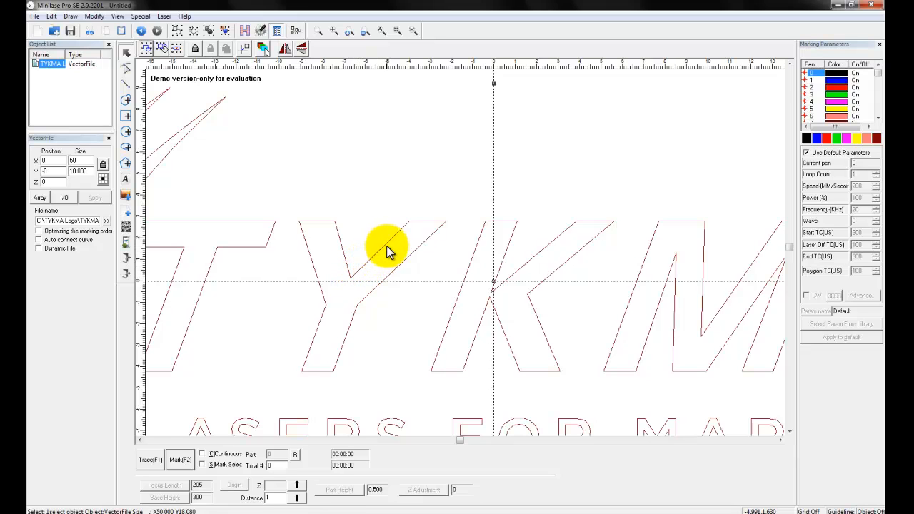
mouse_move(348, 275)
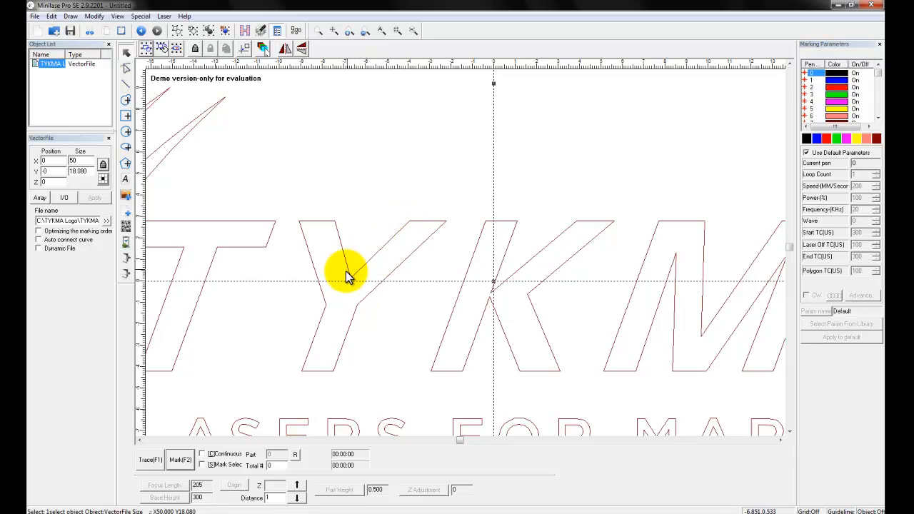
mouse_move(350, 278)
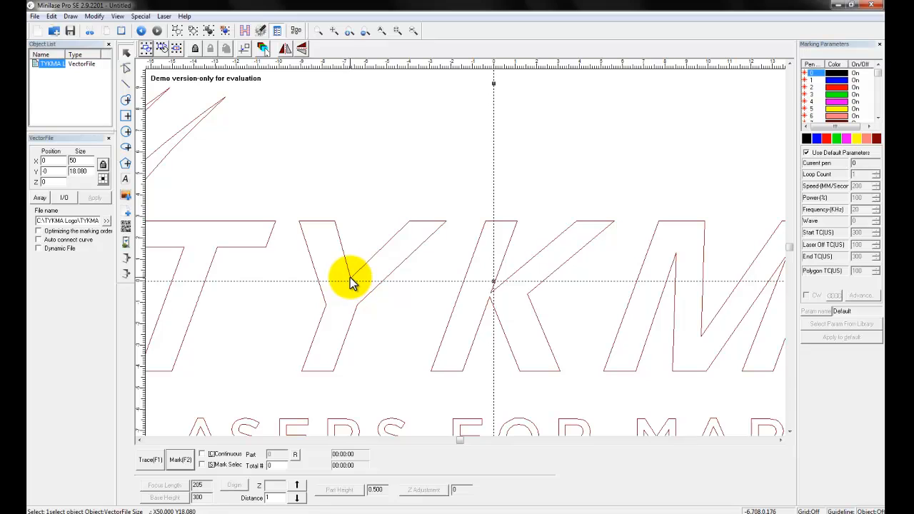
mouse_move(405, 234)
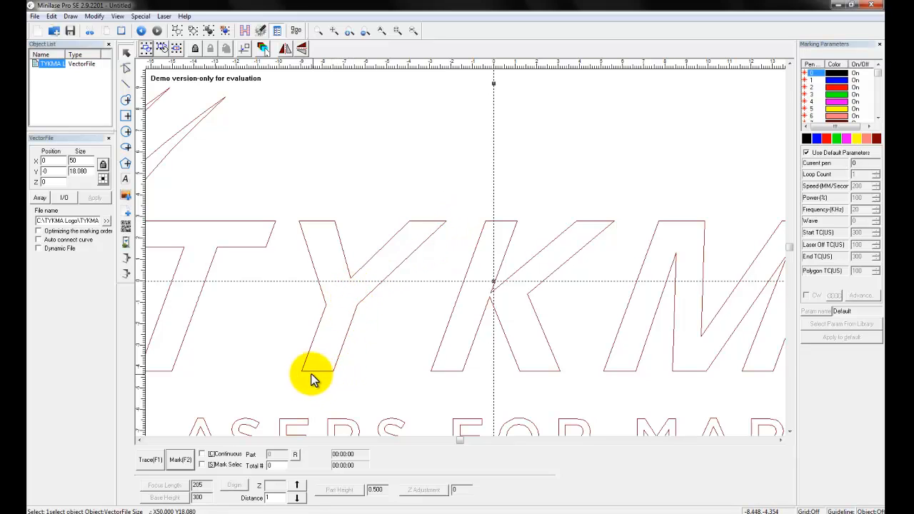
mouse_move(300, 375)
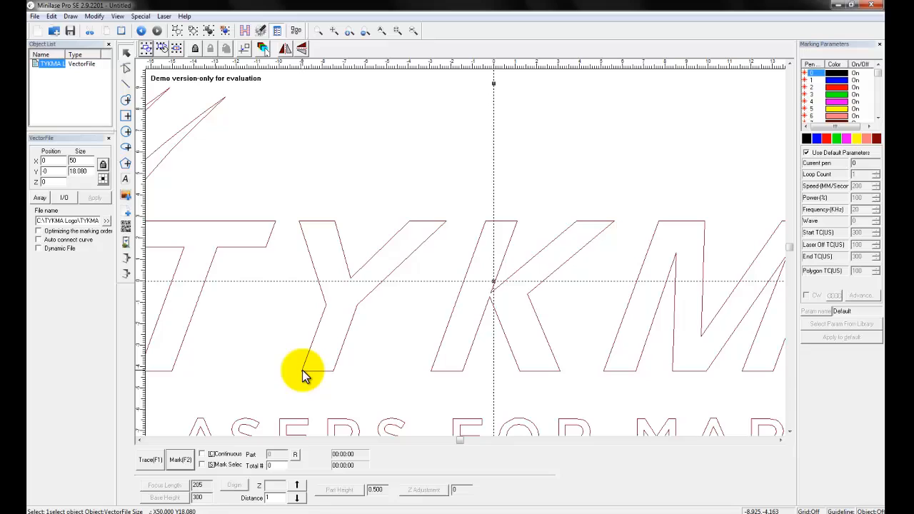
mouse_move(299, 236)
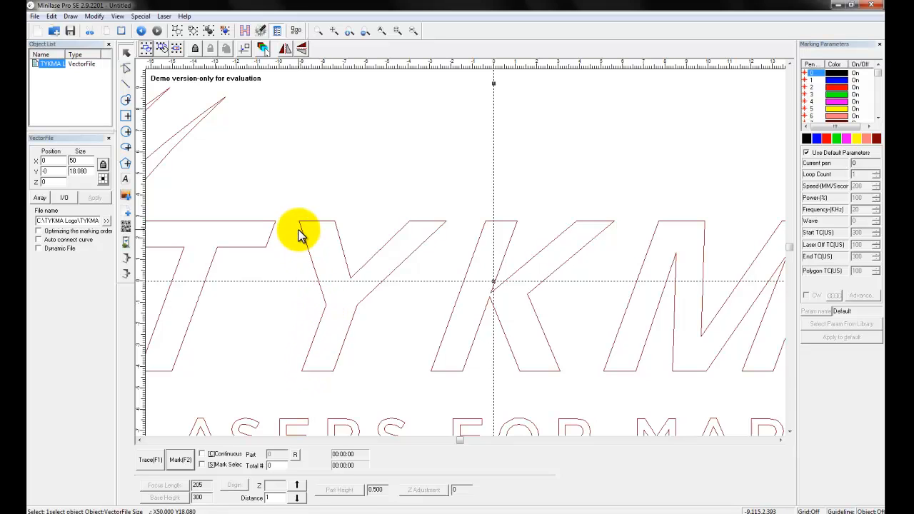
mouse_move(423, 249)
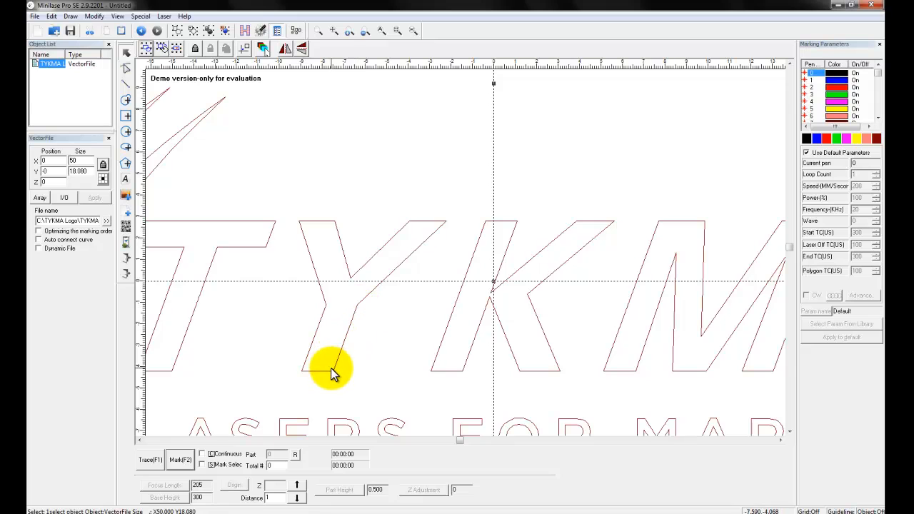
mouse_move(355, 307)
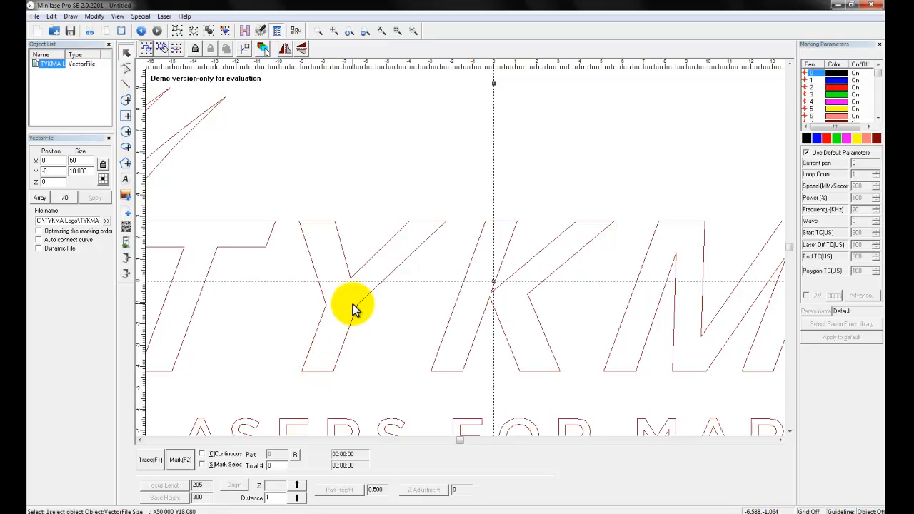
mouse_move(423, 226)
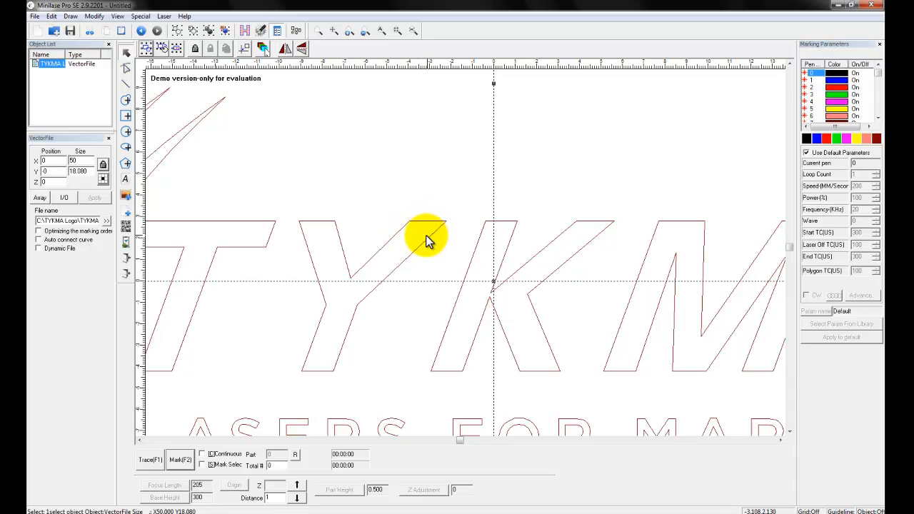
mouse_move(350, 297)
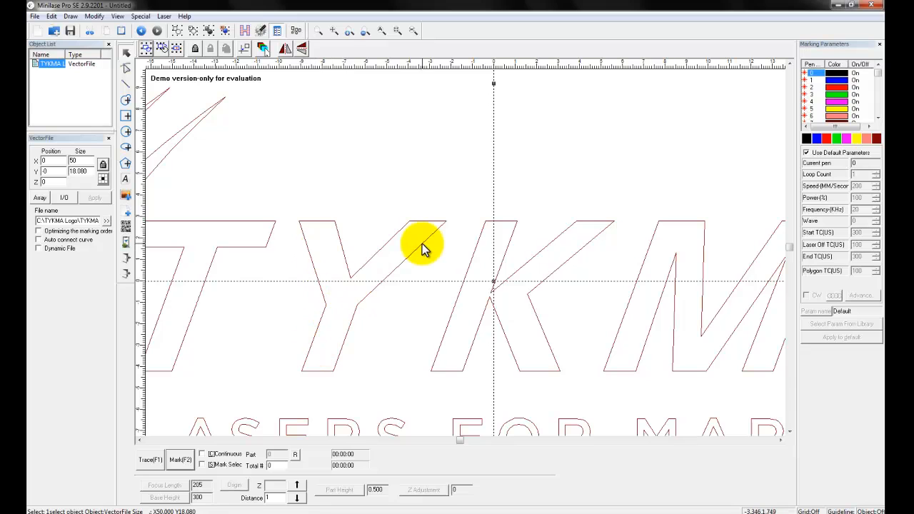
mouse_move(318, 364)
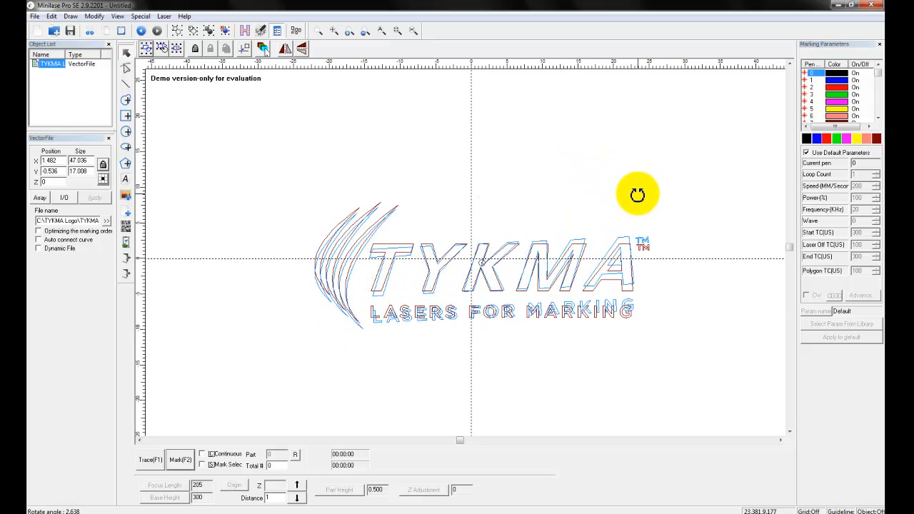
left_click(386, 192)
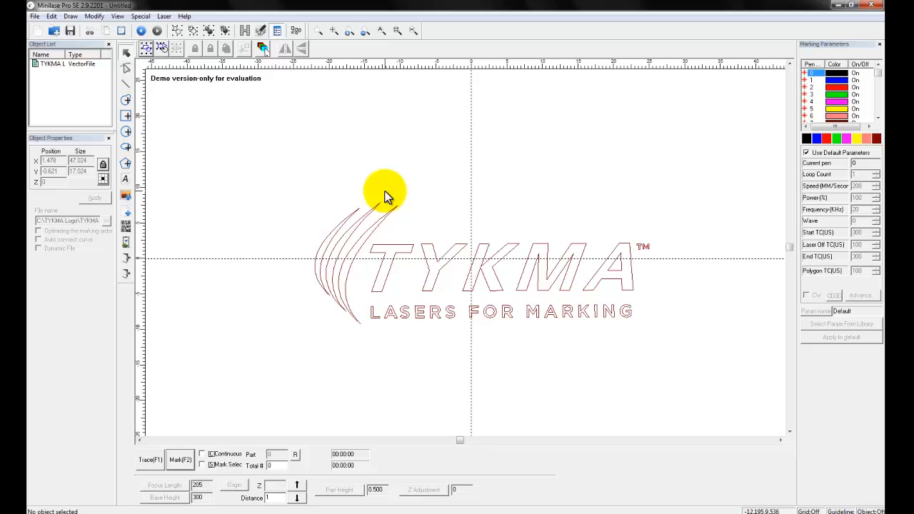
mouse_move(379, 211)
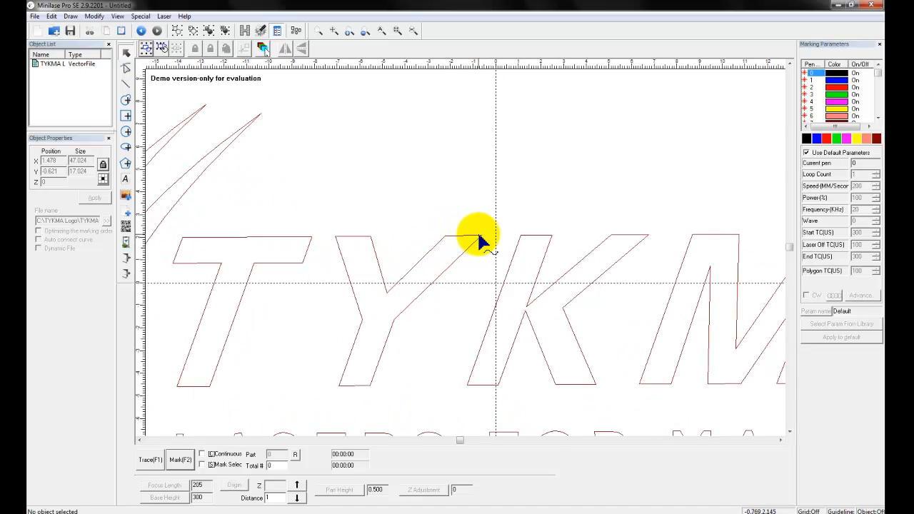
mouse_move(379, 385)
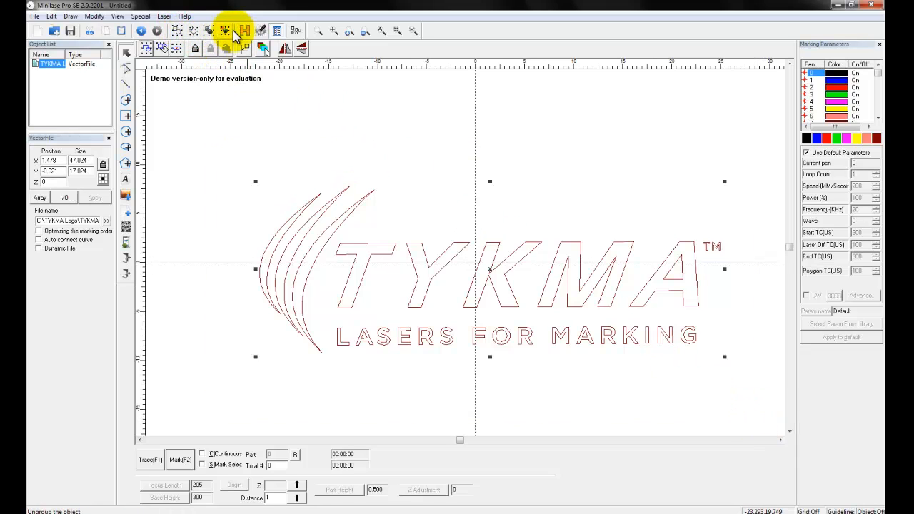
Ungroup the TYKMA logo into 33 separate curve objects
left_click(223, 30)
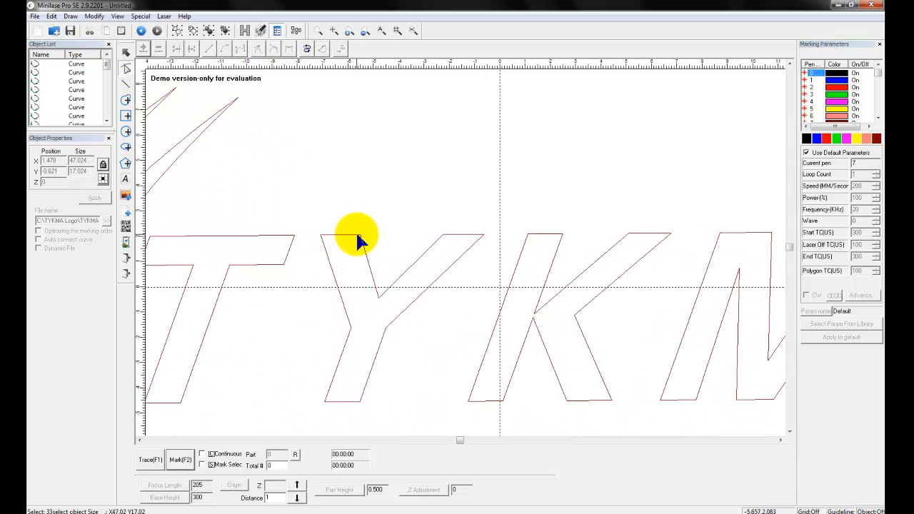
Select the Y letter's outline with the node edit tool to show its nodes
left_click(361, 243)
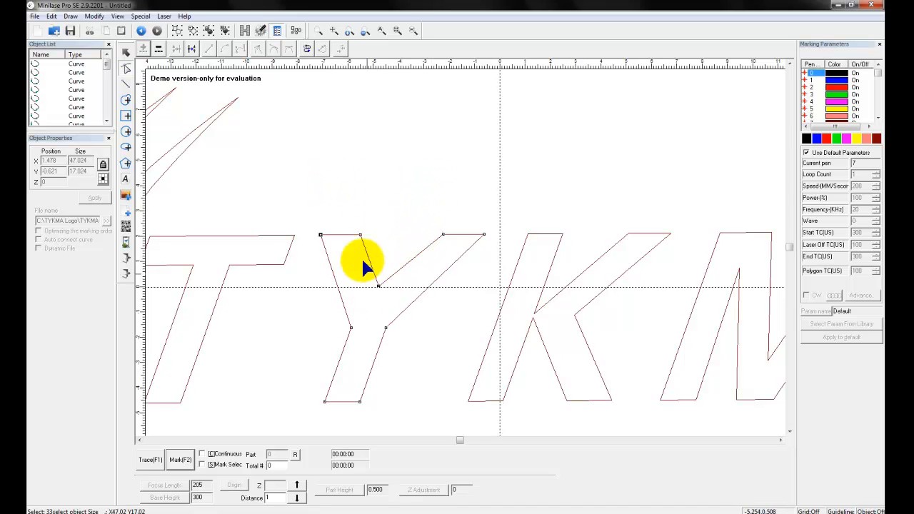
mouse_move(377, 286)
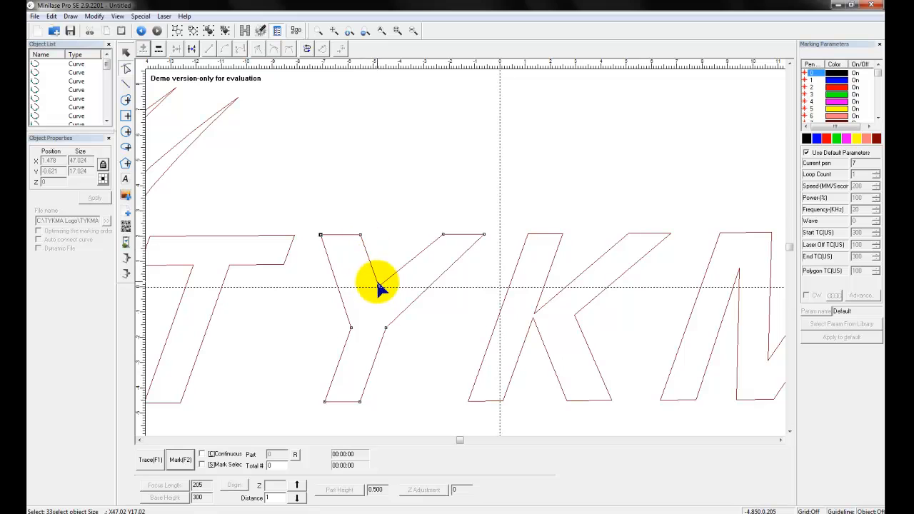
mouse_move(350, 375)
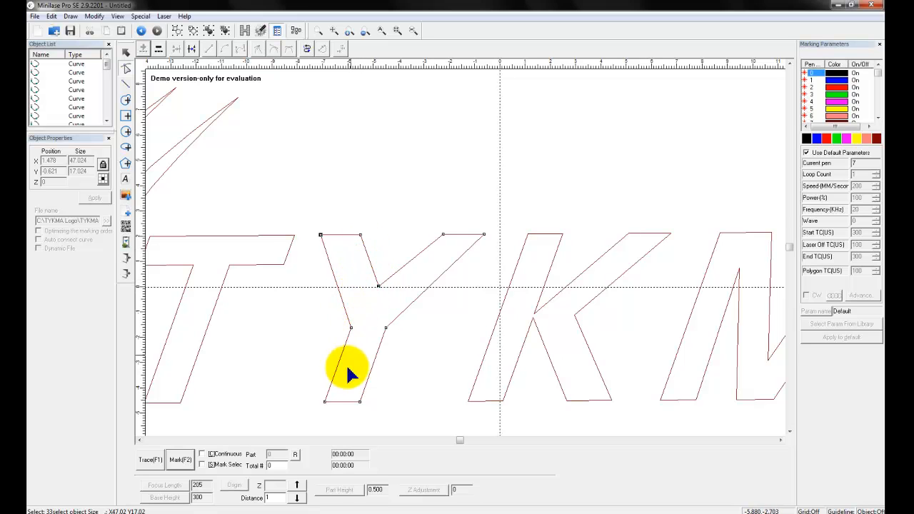
mouse_move(350, 264)
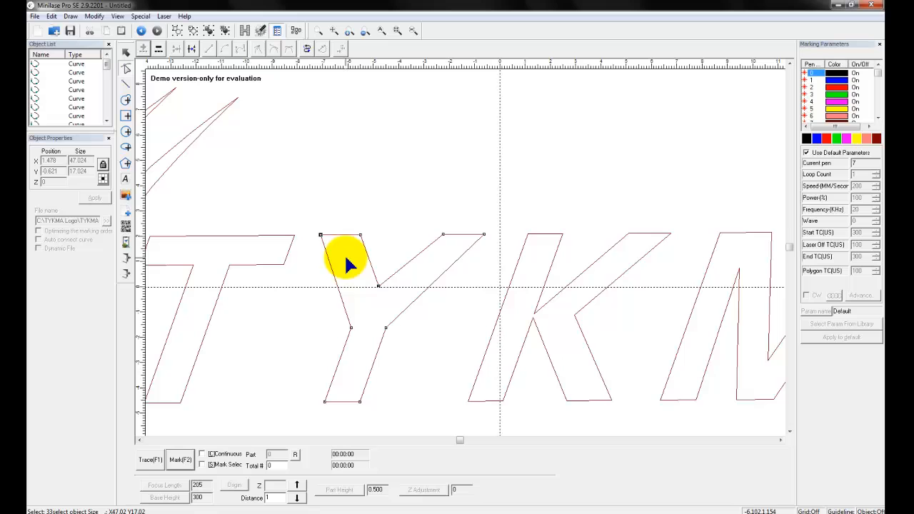
mouse_move(357, 338)
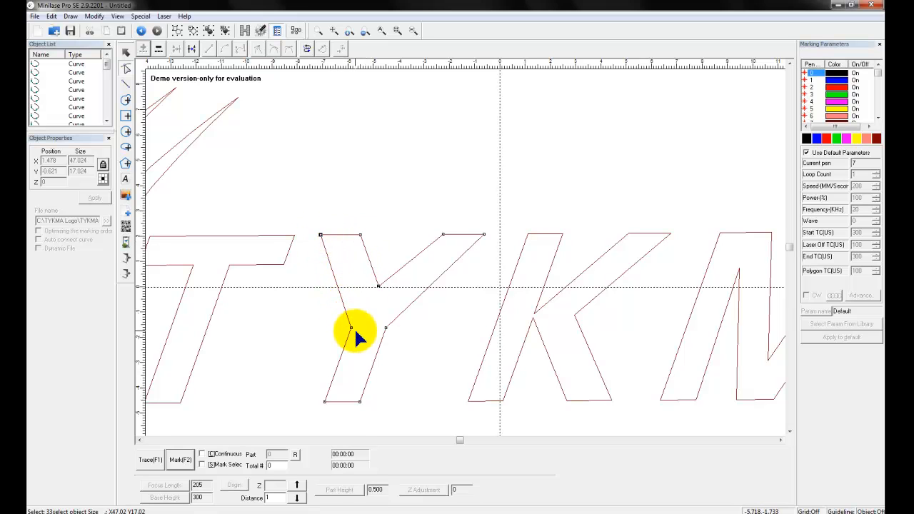
mouse_move(456, 260)
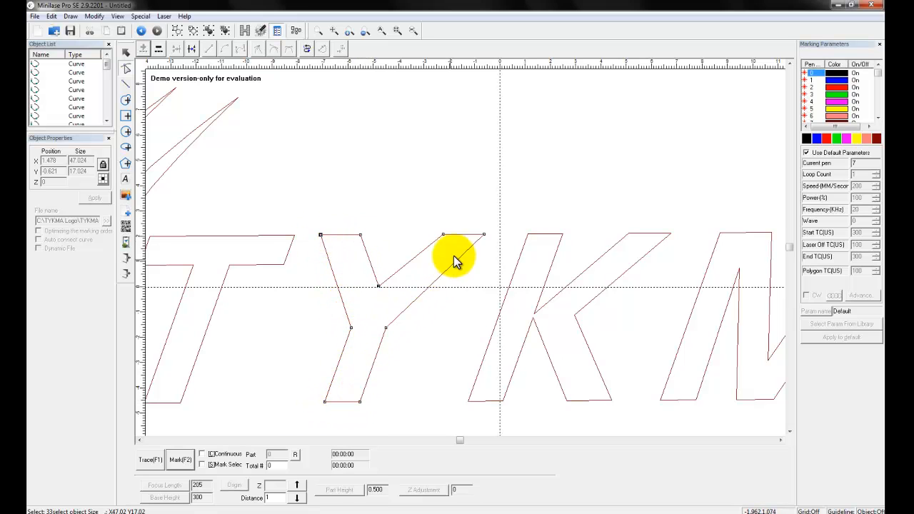
mouse_move(378, 293)
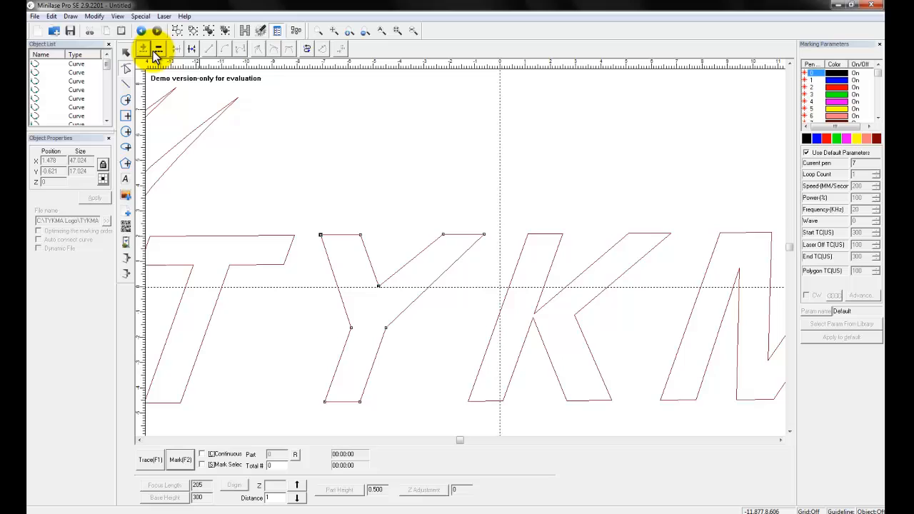
mouse_move(193, 51)
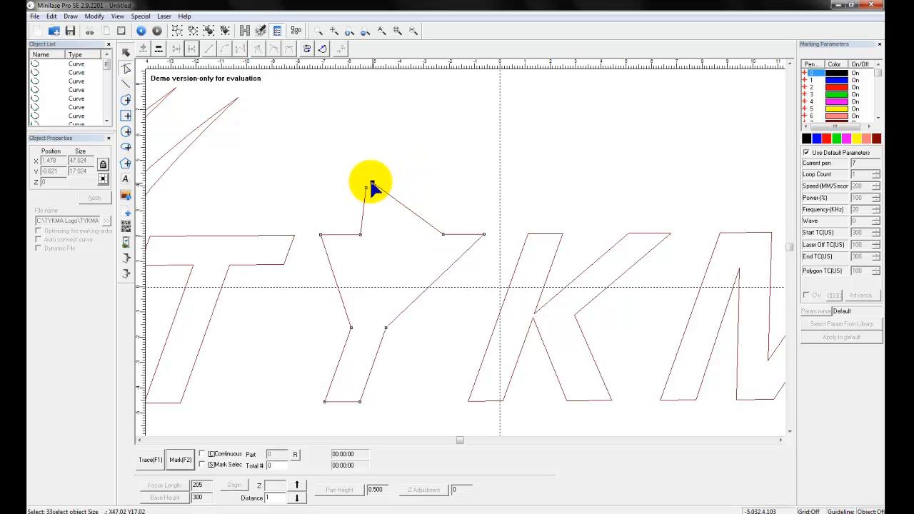
Drag the Y's inner crotch node up onto the letter's top edge
left_click_drag(371, 186, 410, 211)
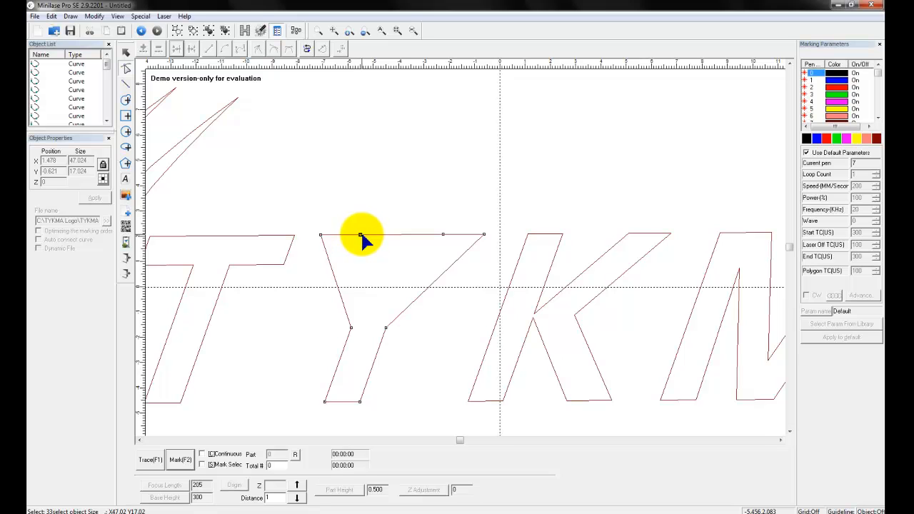
mouse_move(321, 239)
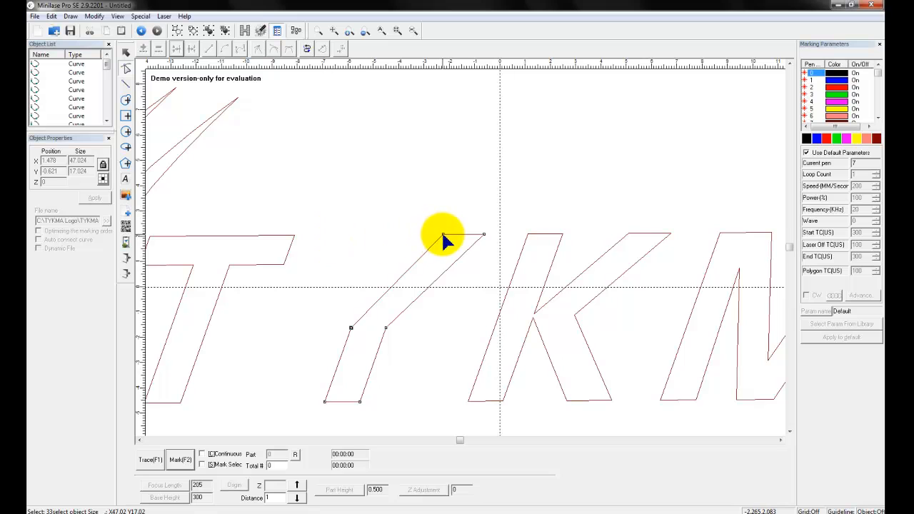
mouse_move(485, 239)
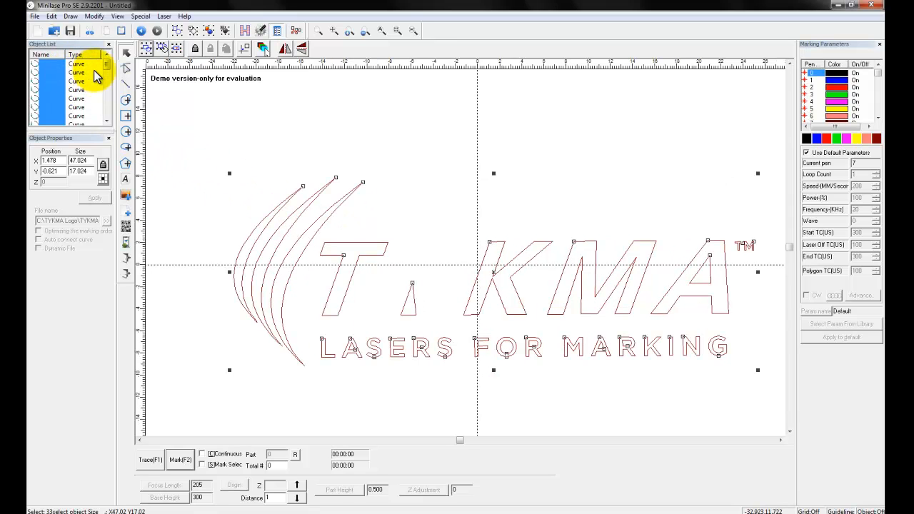
mouse_move(105, 66)
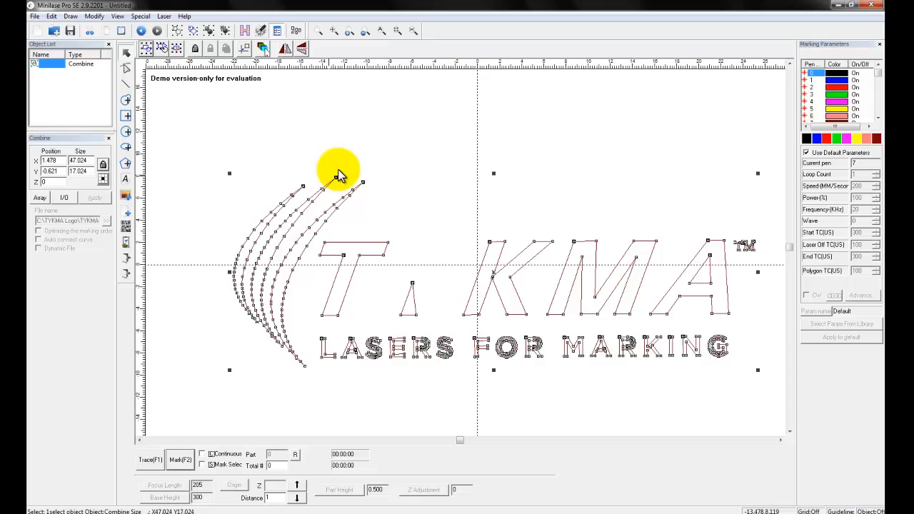
mouse_move(632, 282)
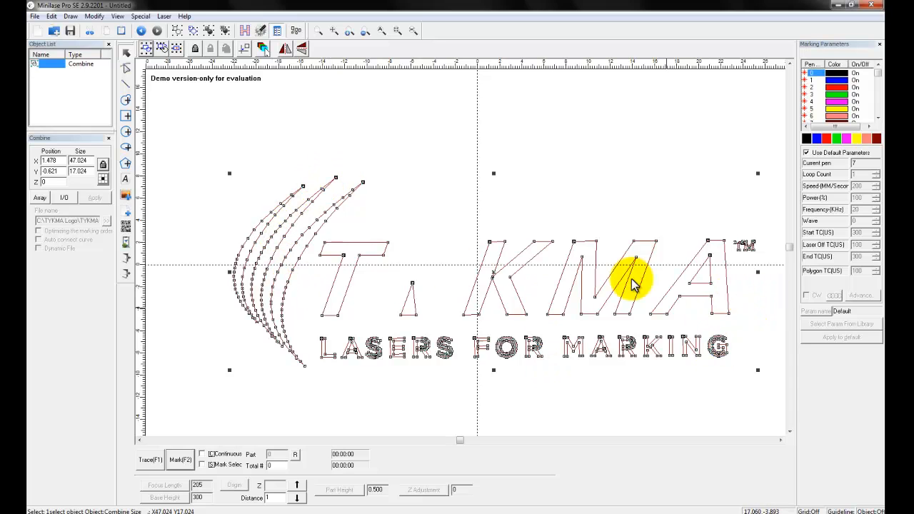
Deselect the combined TYKMA logo by clicking empty canvas
left_click(449, 177)
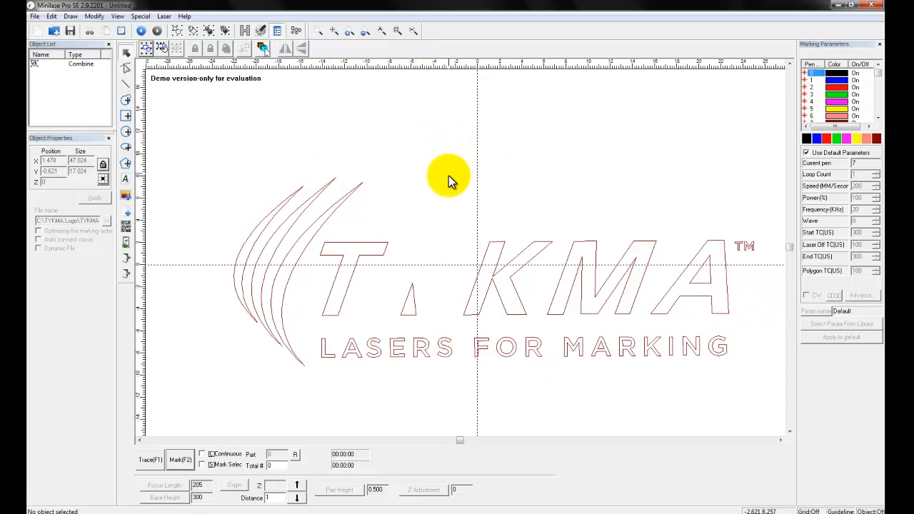